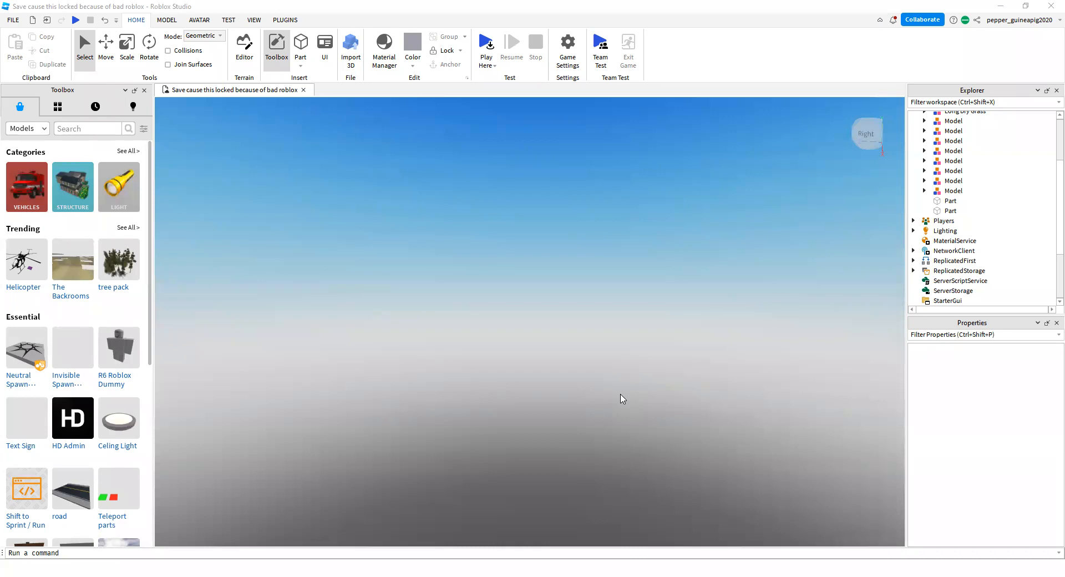
{"action": "mouse_move", "coordinate": [893, 461]}
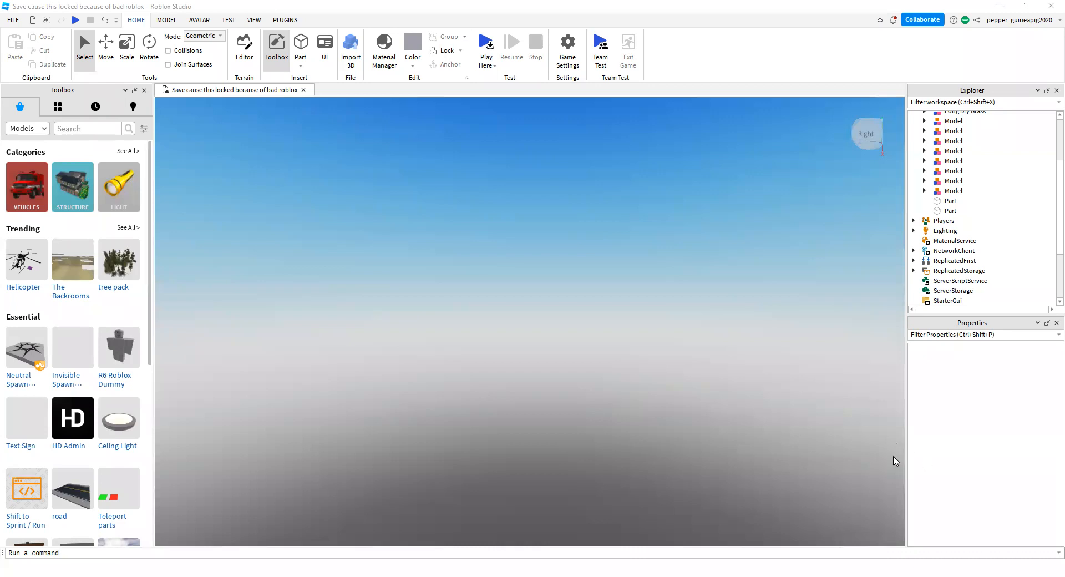
{"action": "mouse_move", "coordinate": [604, 282]}
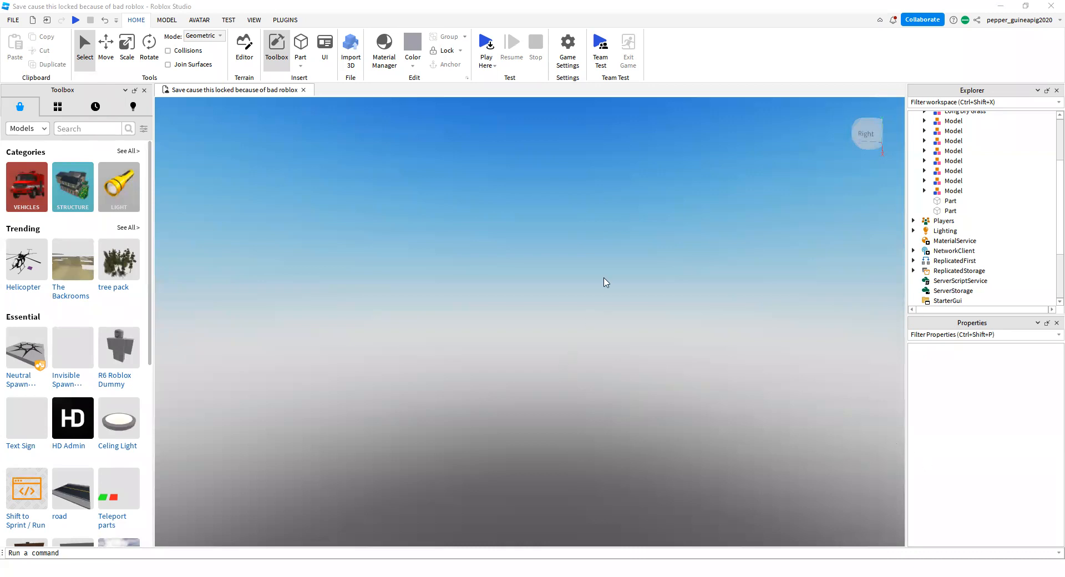
{"action": "mouse_move", "coordinate": [654, 228]}
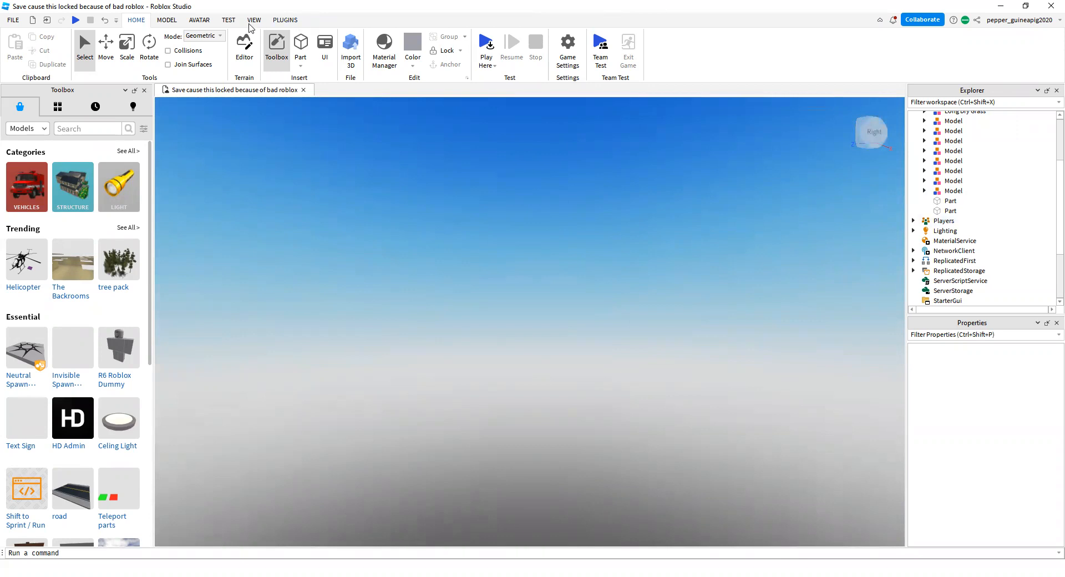
Filter the Explorer for StarterGui, select it, and add a ScreenGui inside it.
{"action": "left_click", "coordinate": [255, 20]}
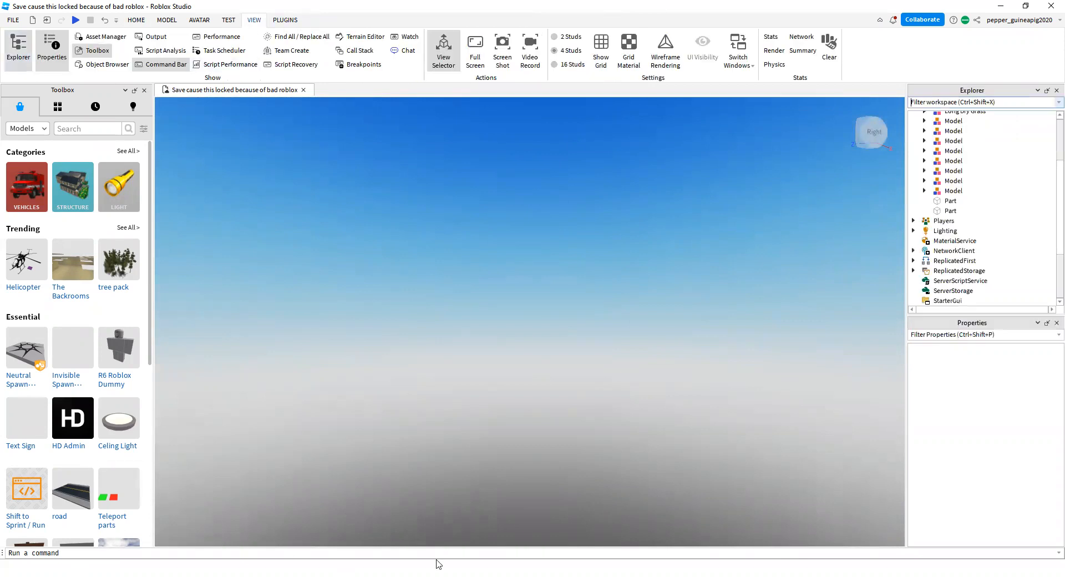
{"action": "mouse_move", "coordinate": [833, 171]}
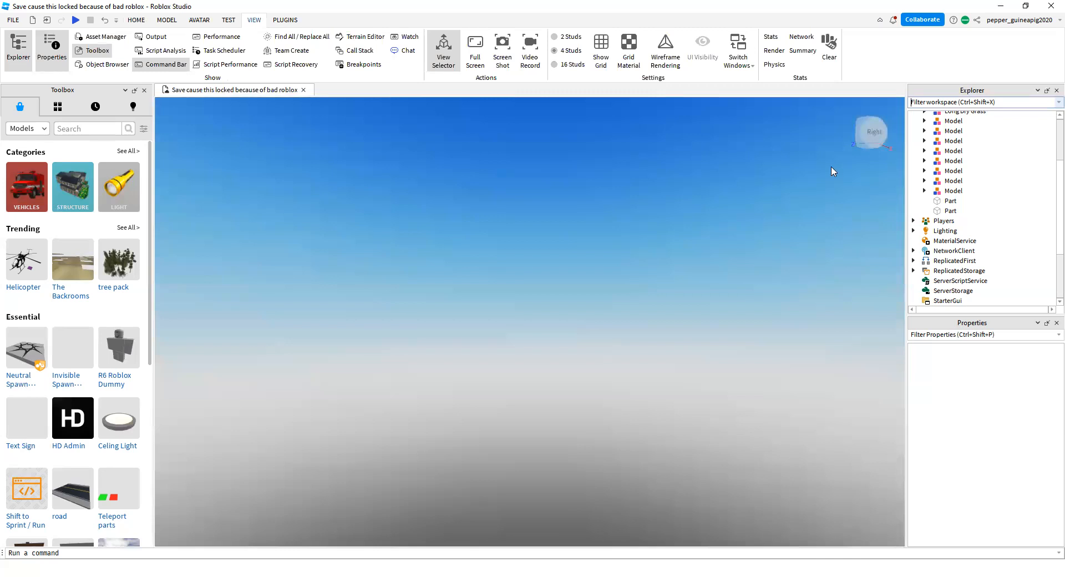
{"action": "type", "text": "STa"}
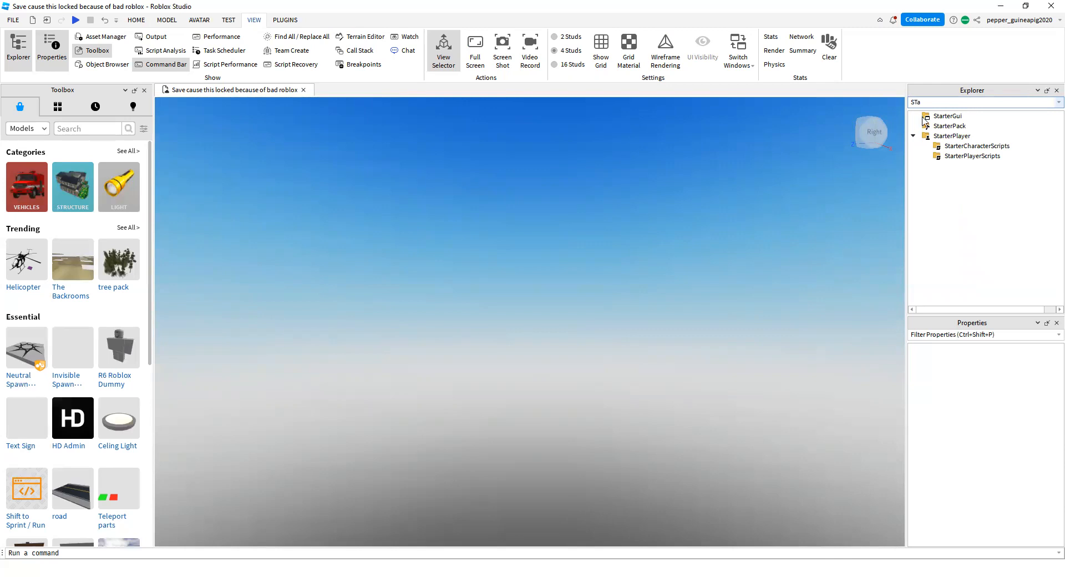
{"action": "left_click", "coordinate": [949, 115]}
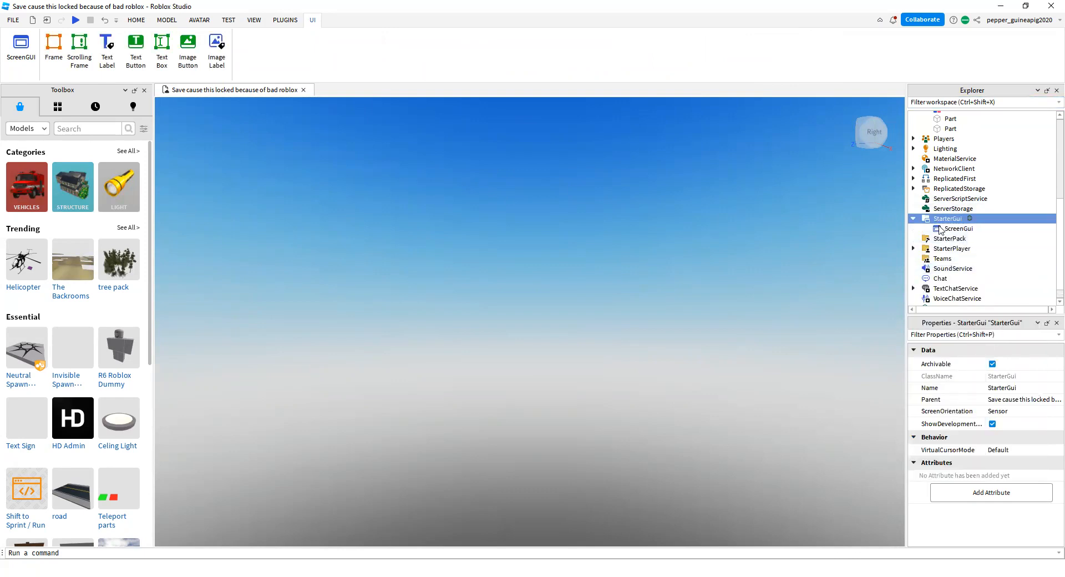
Rename the ScreenGui to 'Text' and insert a TextLabel into it.
{"action": "right_click", "coordinate": [959, 218]}
{"action": "type", "text": "Text"}
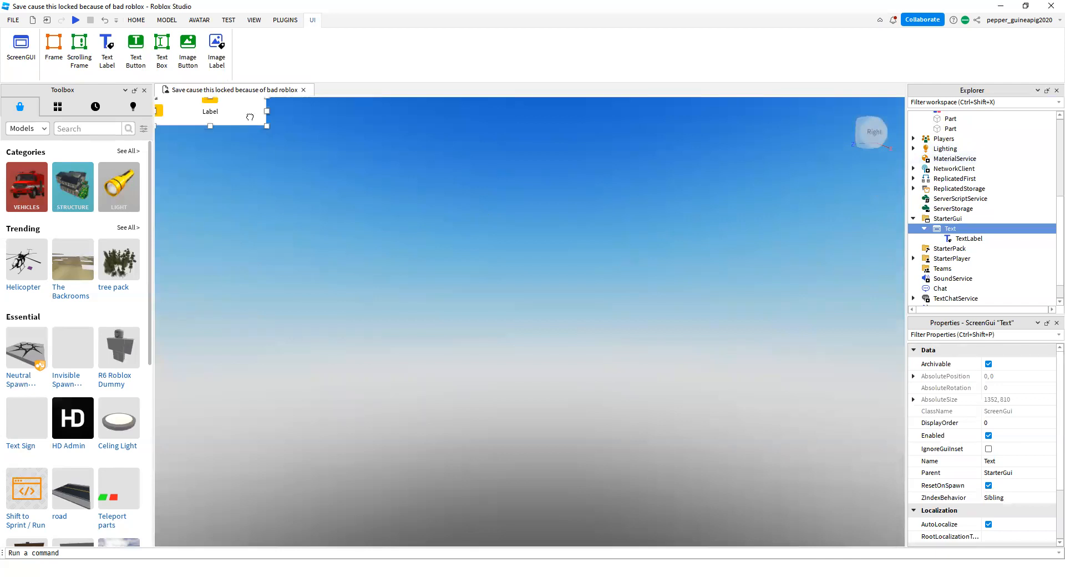
Resize the TextLabel to 415 × 116 and shift it toward the top right.
{"action": "left_click", "coordinate": [968, 238]}
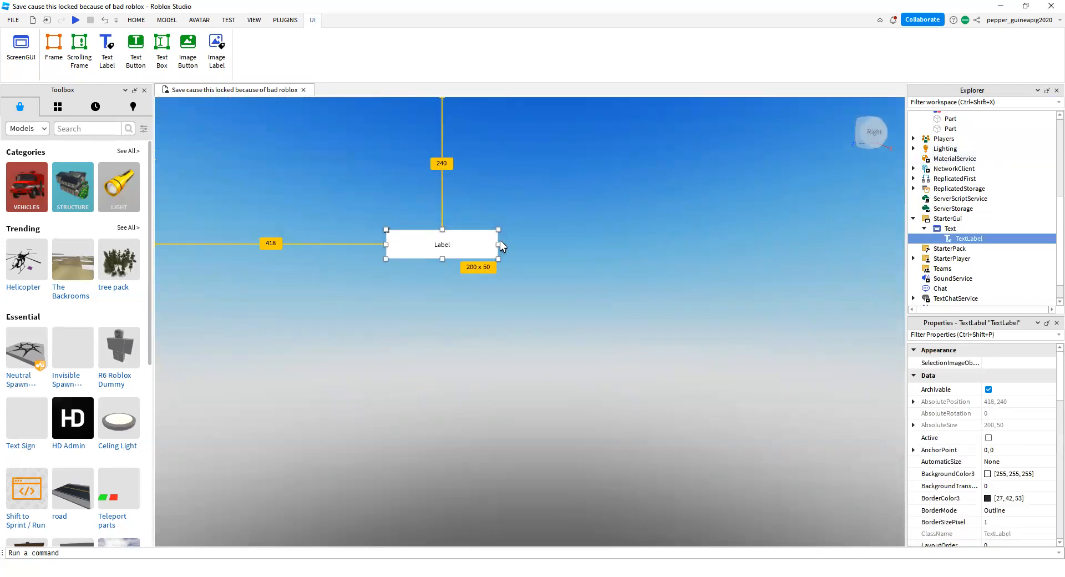
{"action": "left_click_drag", "start_coordinate": [499, 246], "coordinate": [617, 245]}
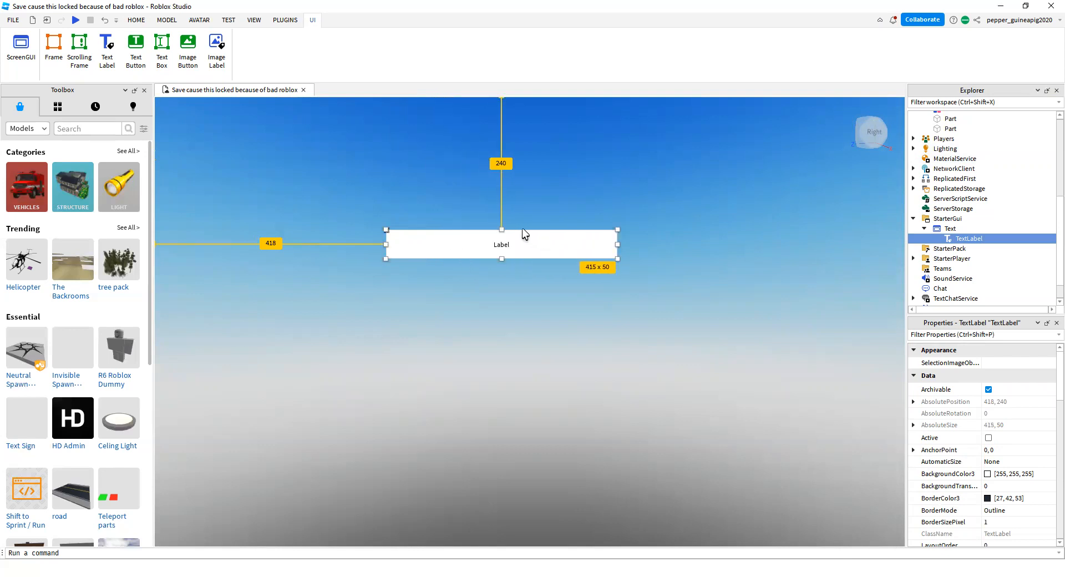
{"action": "left_click_drag", "start_coordinate": [502, 229], "coordinate": [502, 196]}
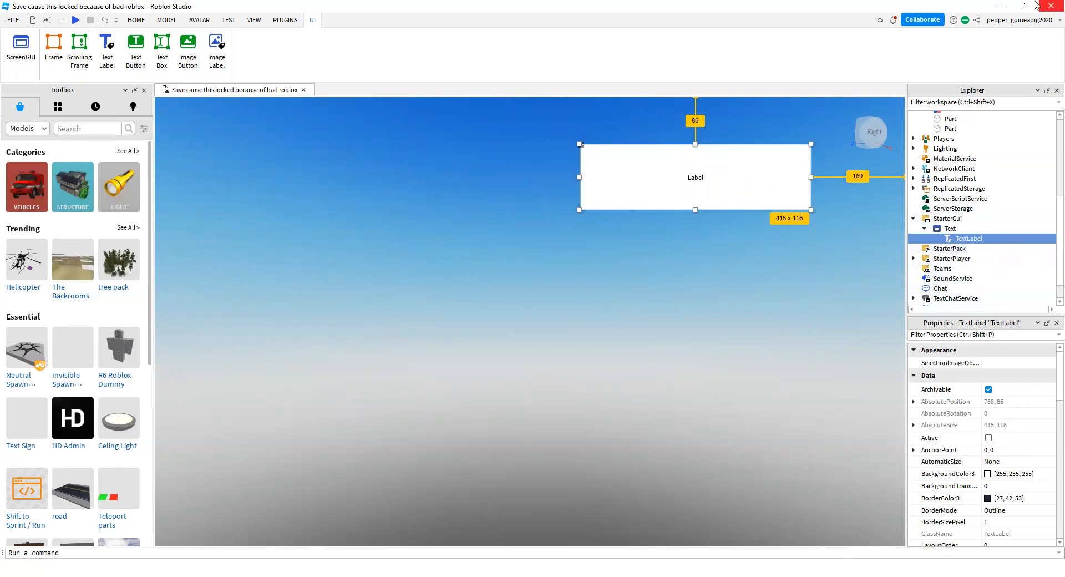
{"action": "mouse_move", "coordinate": [255, 21]}
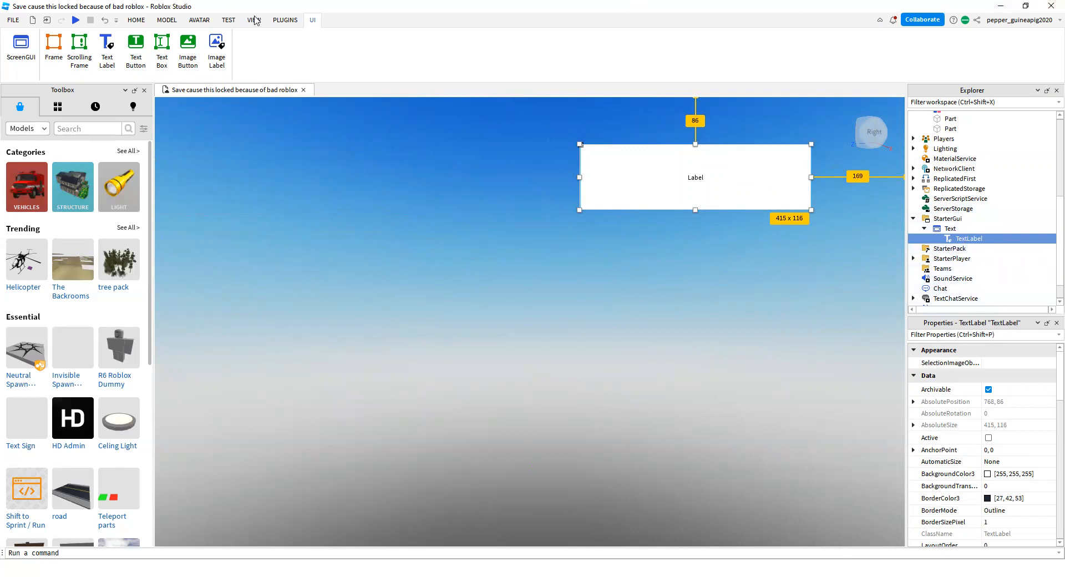
Change the TextLabel's Text property from 'Label' to 'Subscribe!'.
{"action": "left_click", "coordinate": [255, 20]}
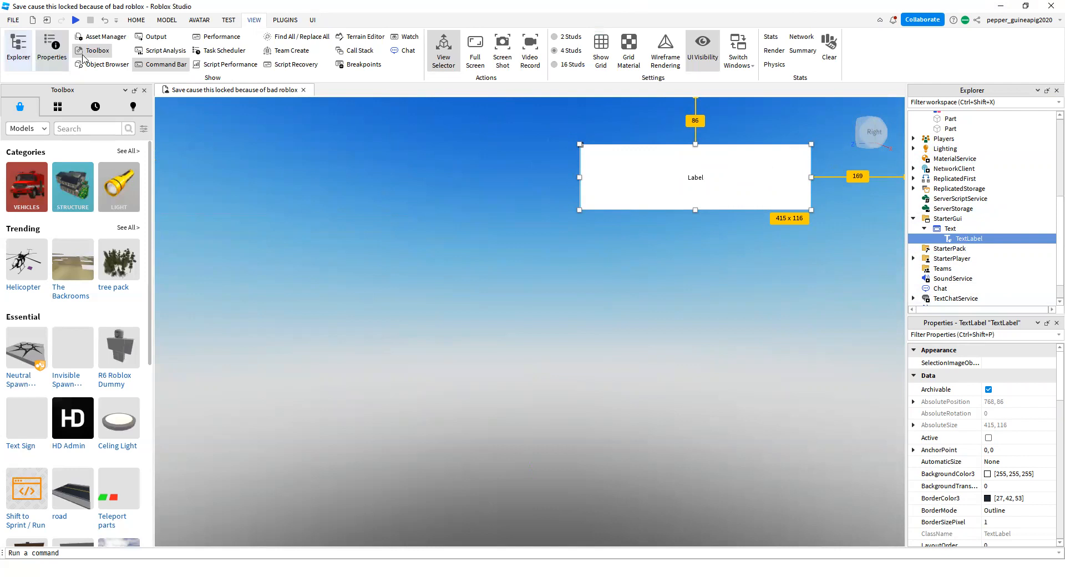
{"action": "mouse_move", "coordinate": [936, 334]}
{"action": "type", "text": "Text"}
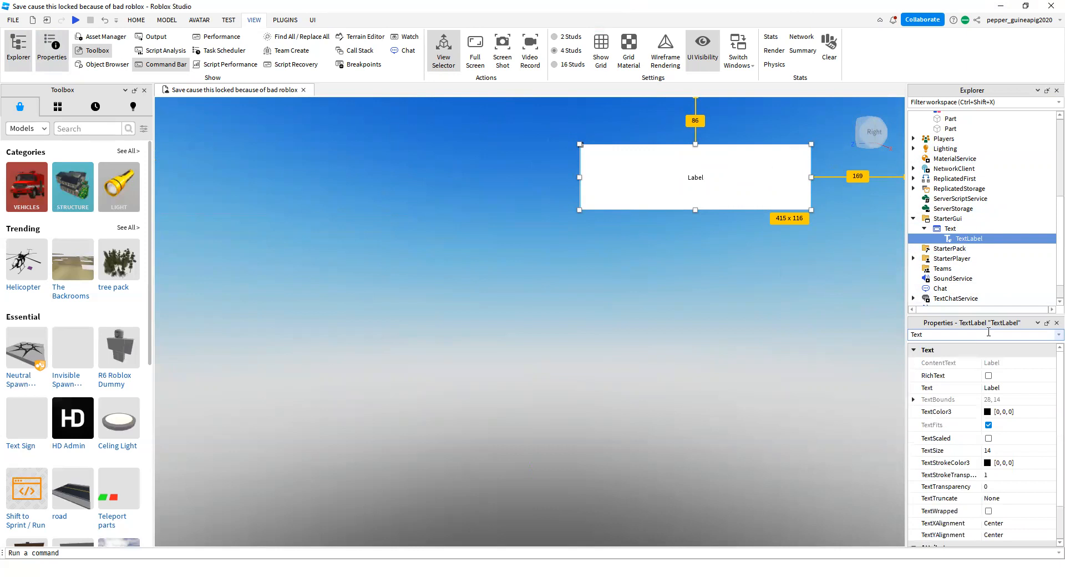
{"action": "double_click", "coordinate": [991, 387]}
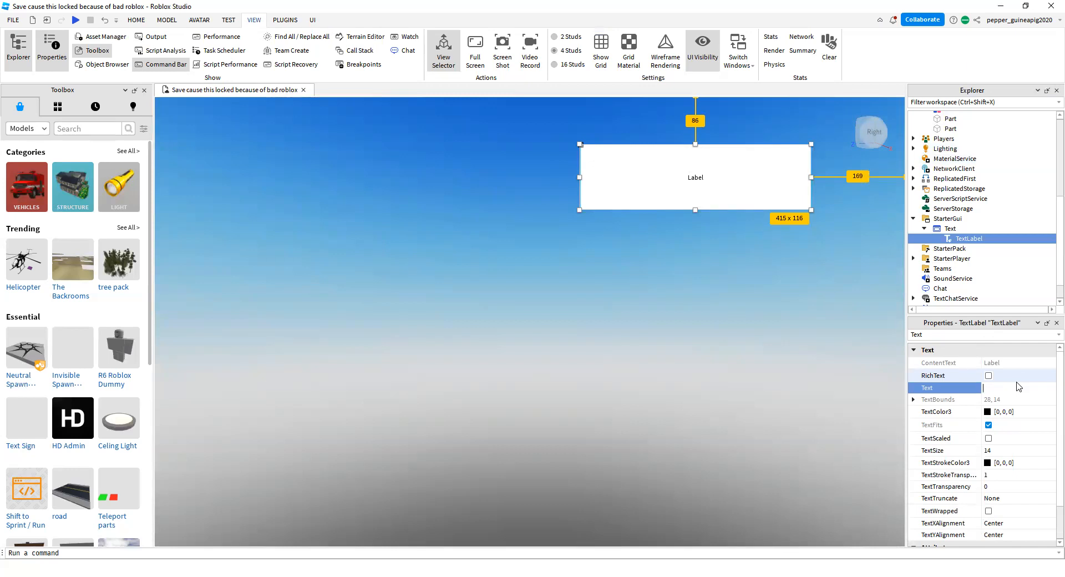
{"action": "type", "text": "Subscribe!"}
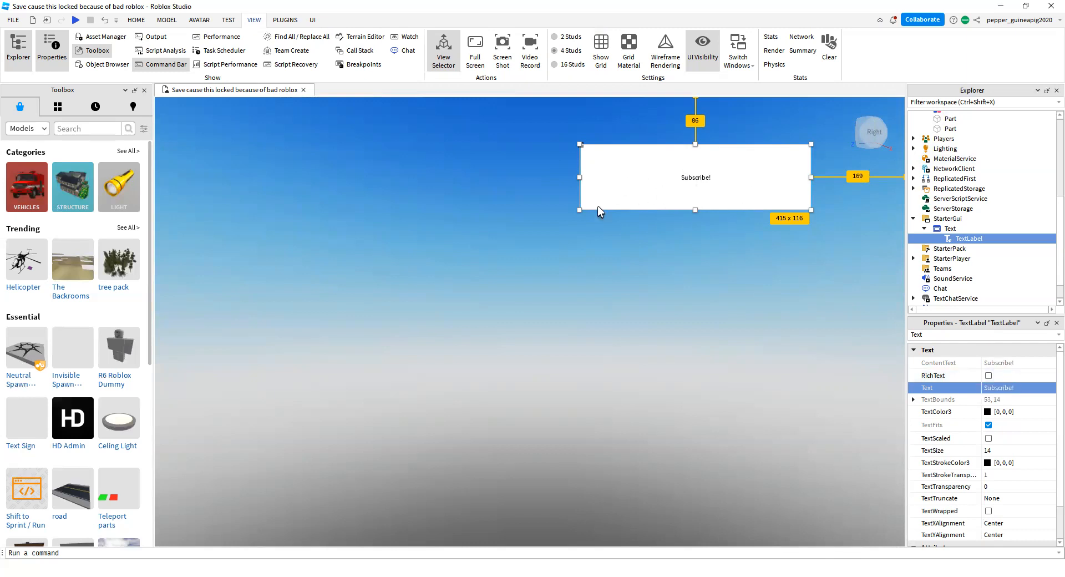
{"action": "mouse_move", "coordinate": [951, 350]}
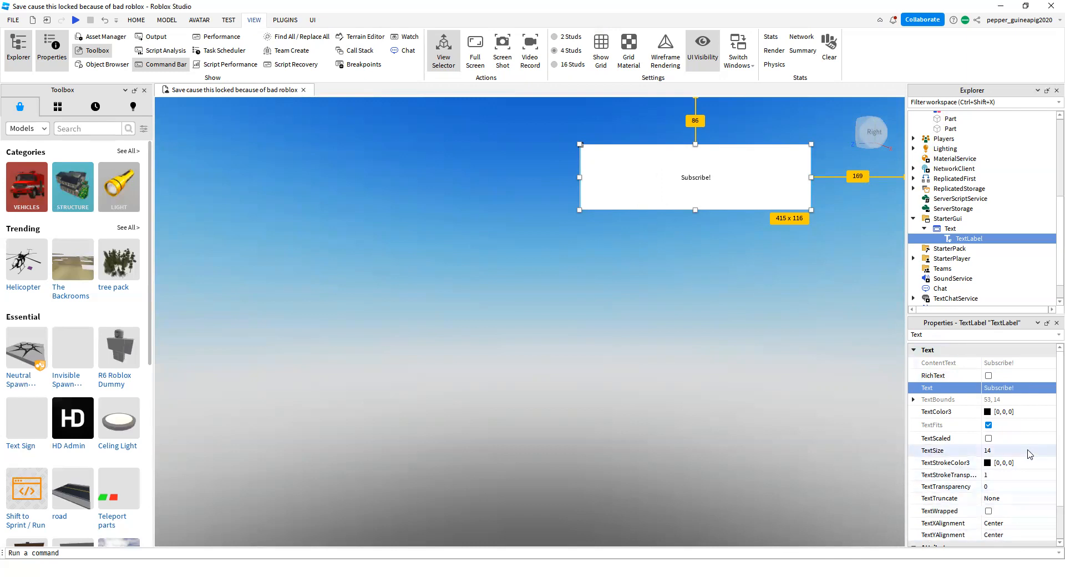
Edit the label's TextSize, ending at 1, and toggle TextScaled on then off.
{"action": "left_click", "coordinate": [1005, 451]}
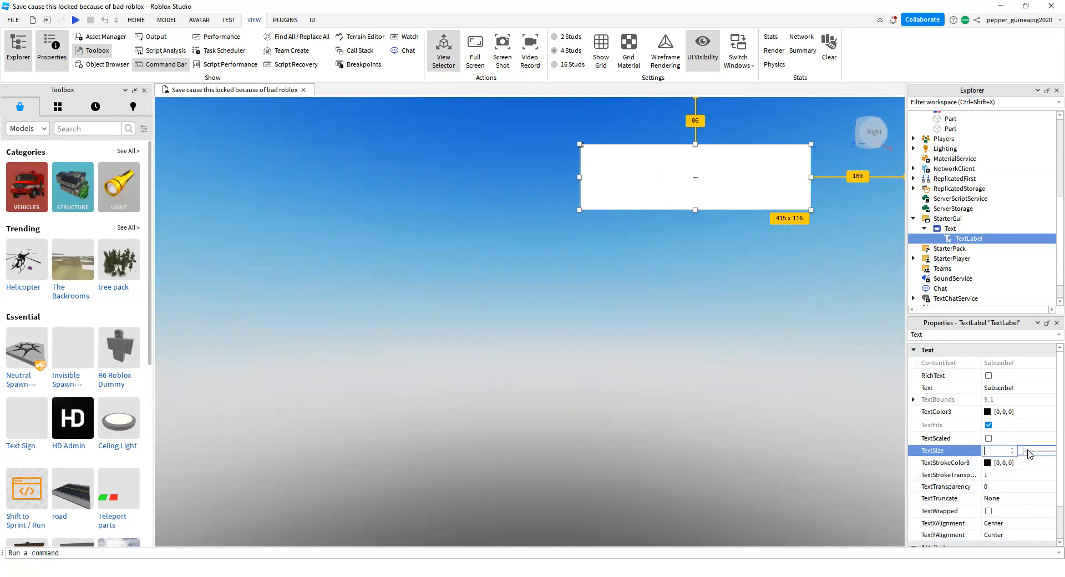
{"action": "type", "text": "40"}
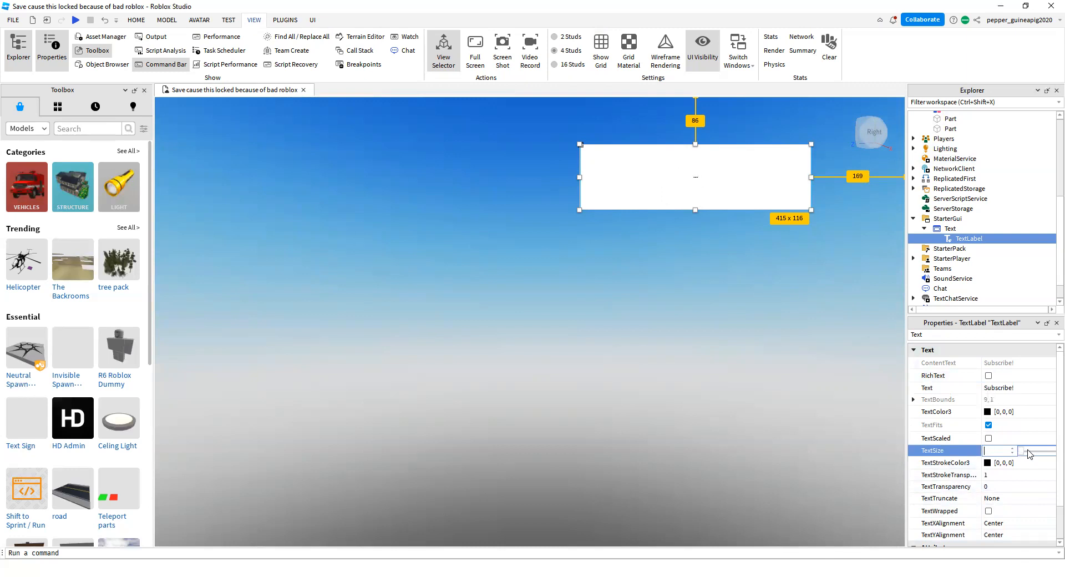
{"action": "type", "text": "70"}
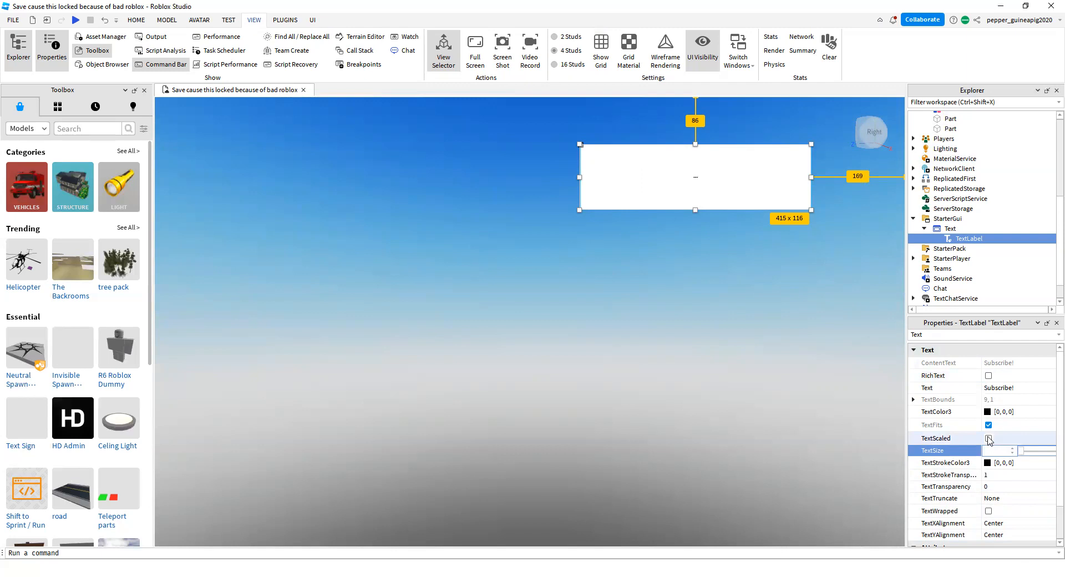
{"action": "left_click", "coordinate": [987, 438]}
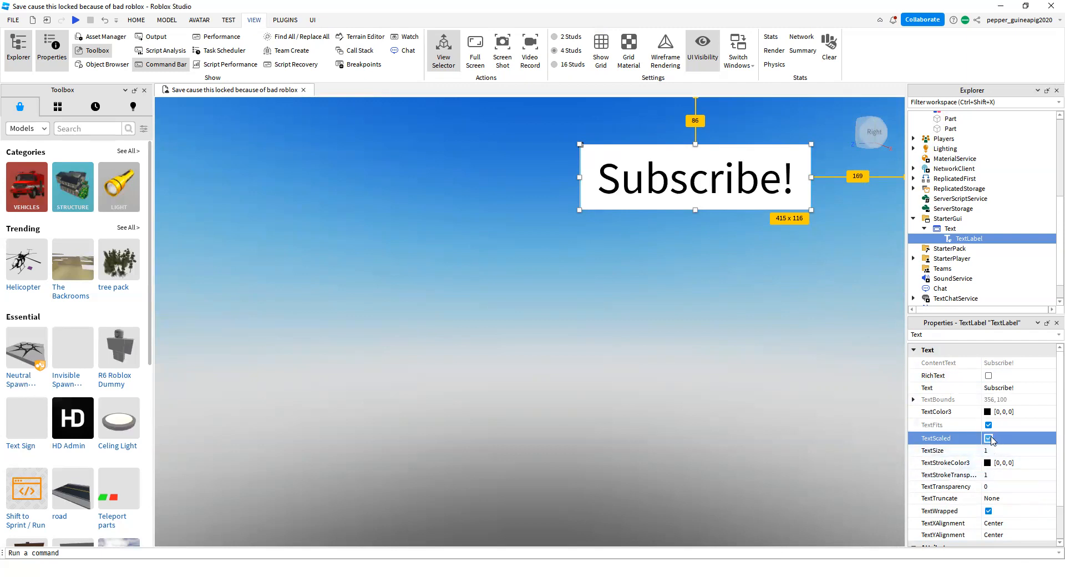
{"action": "left_click", "coordinate": [988, 438]}
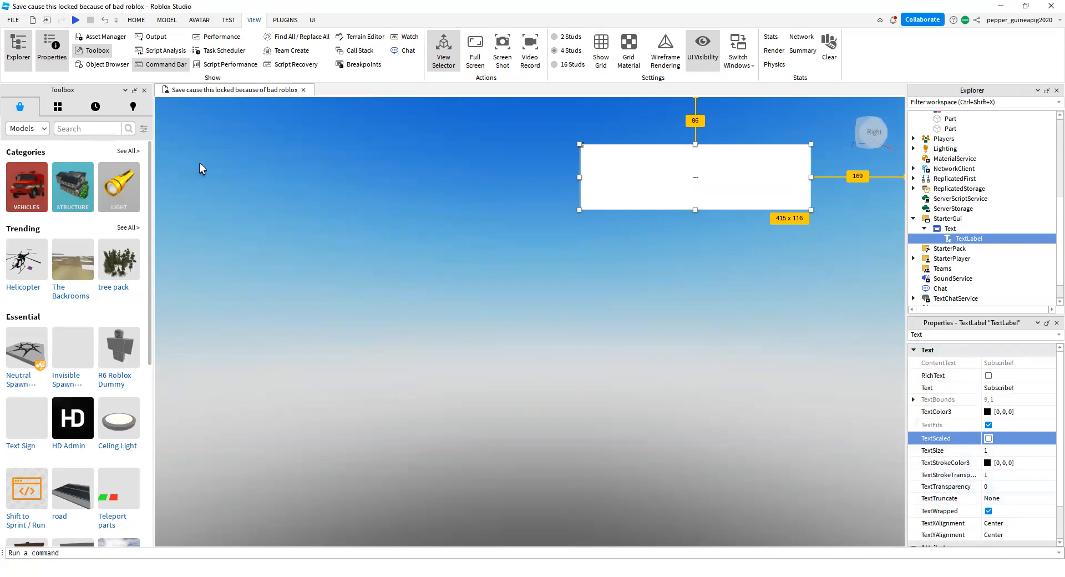